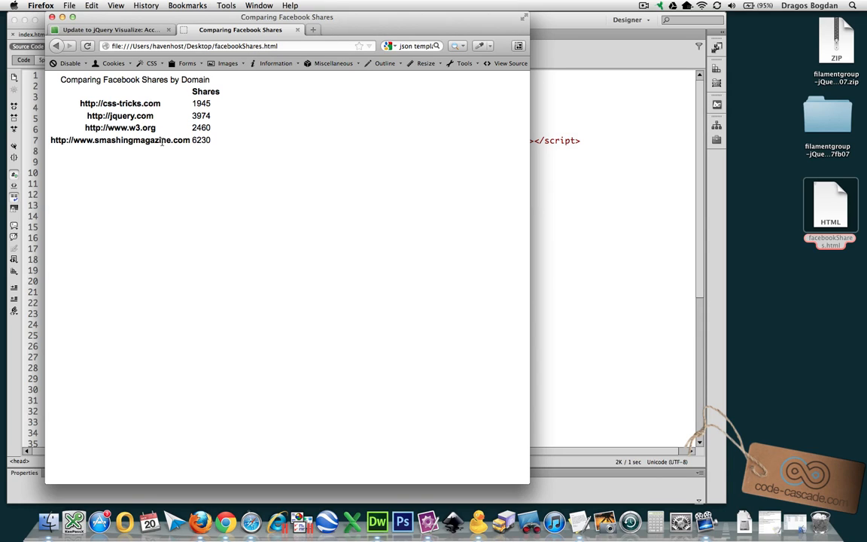
- Bring up the Filament Group article on the jQuery Visualize plugin in Firefox
click(109, 30)
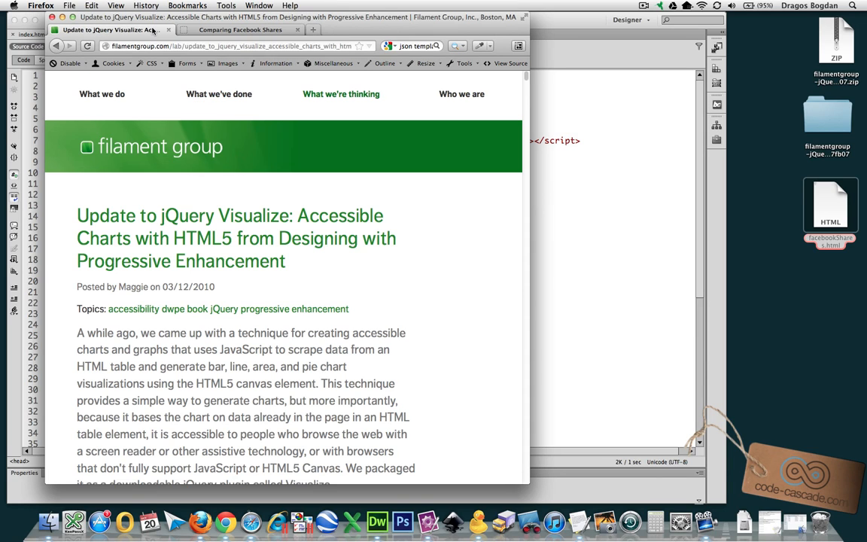
mouse_move(113, 30)
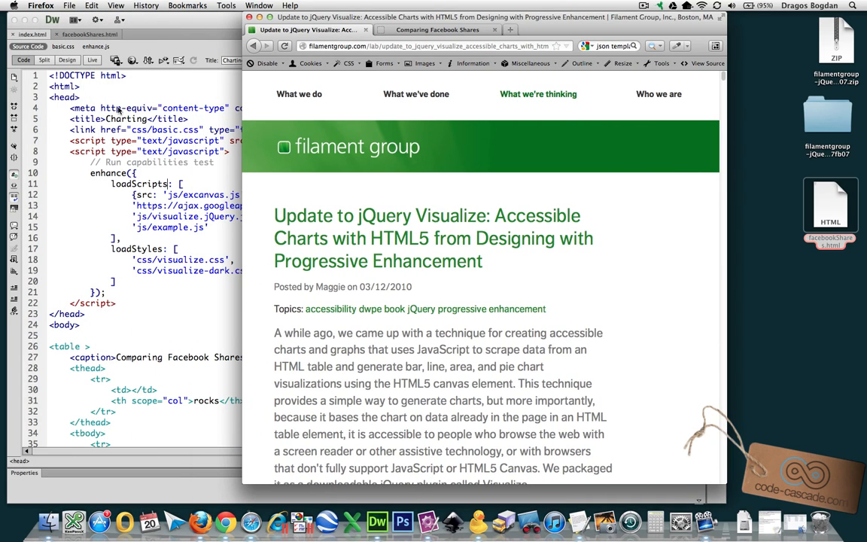
mouse_move(193, 175)
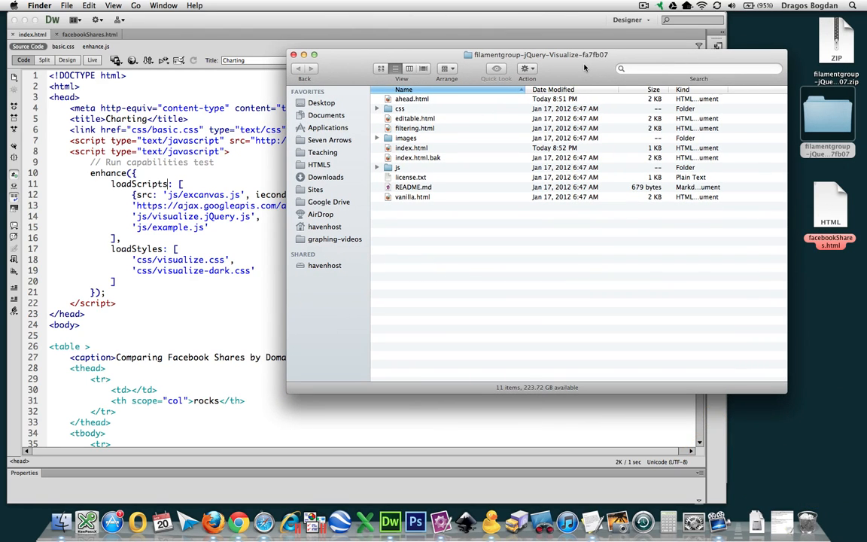
- Pick out index.html in the filamentgroup-jQuery-Visualize folder, then bring facebookShares.html code forward
click(412, 148)
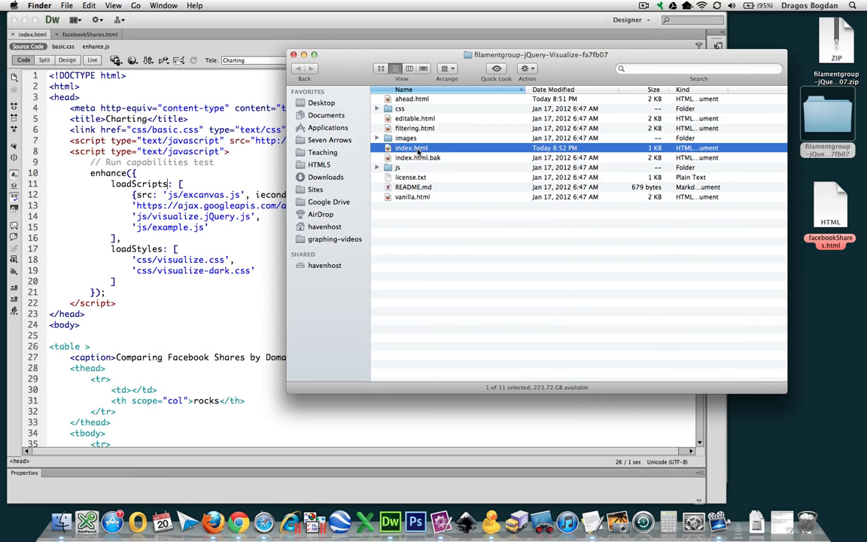
mouse_move(466, 93)
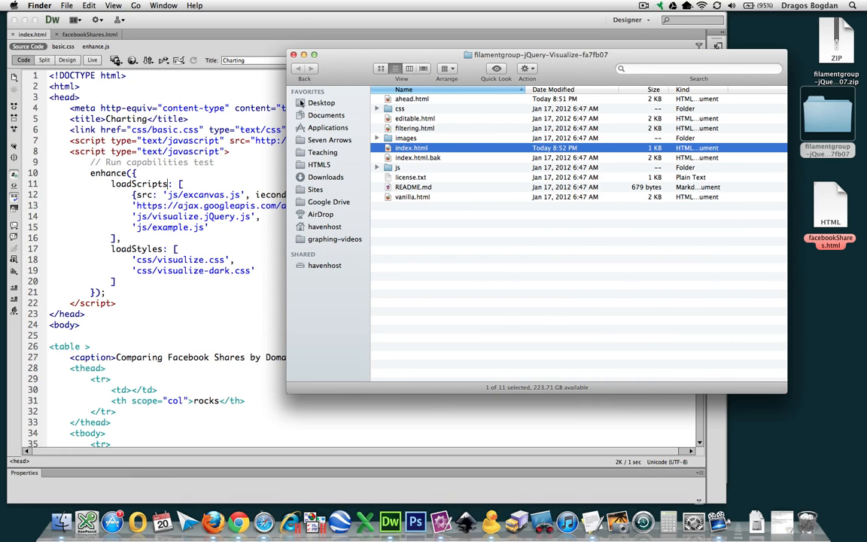
click(91, 33)
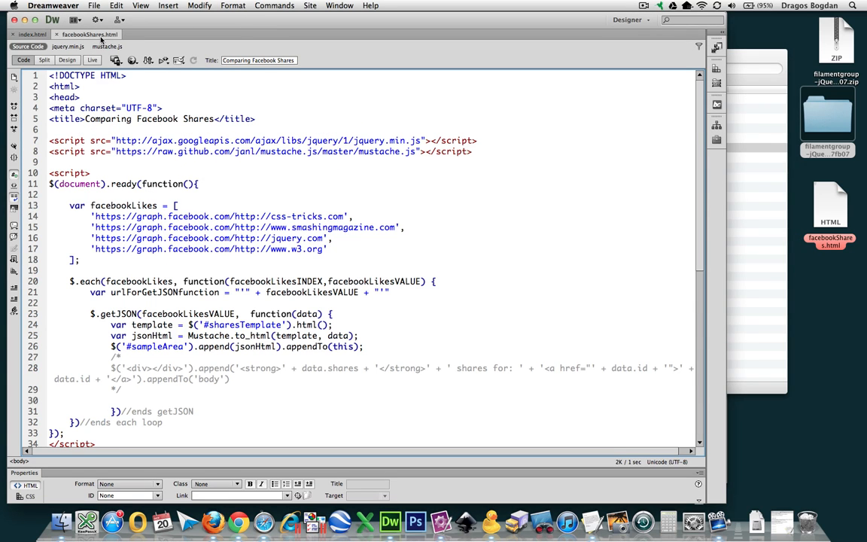
- Look through the facebookShares.html code, then switch to the plugin's index.html document
scroll(down, 3)
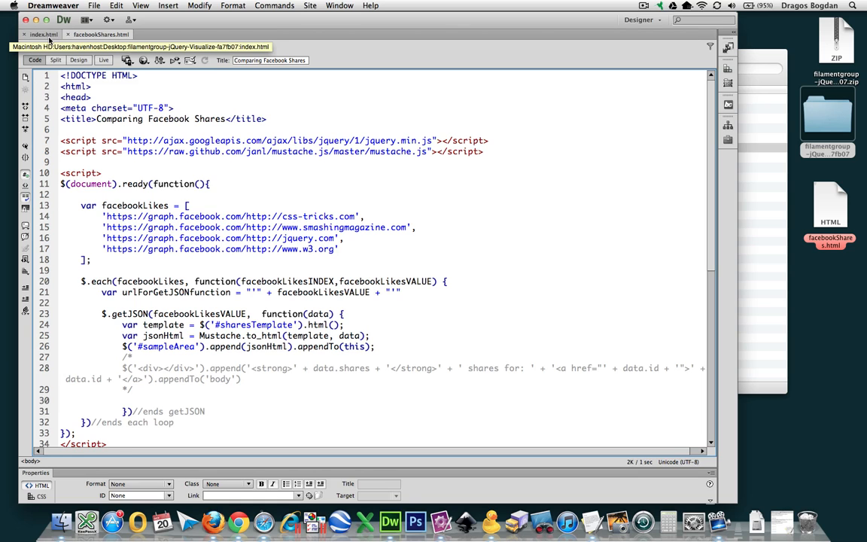
click(100, 33)
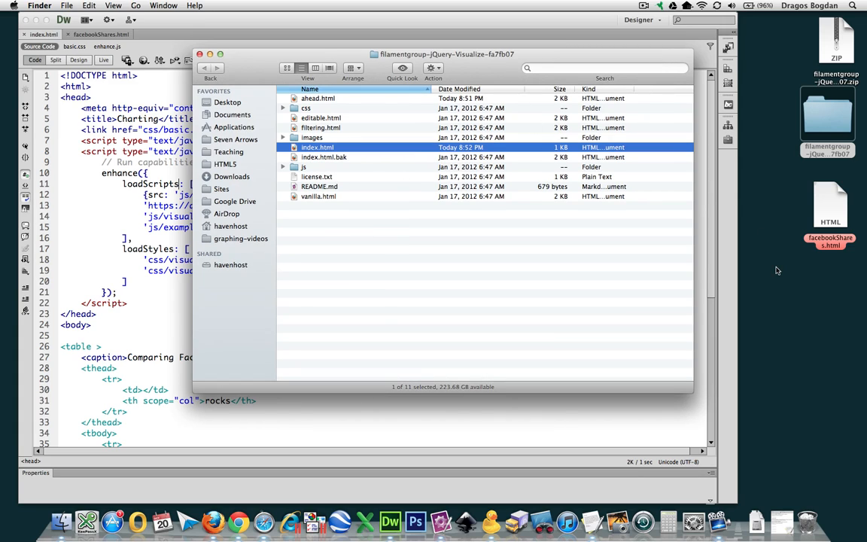
- Drag facebookShares.html from the desktop into the filamentgroup-jQuery-Visualize folder
click(829, 205)
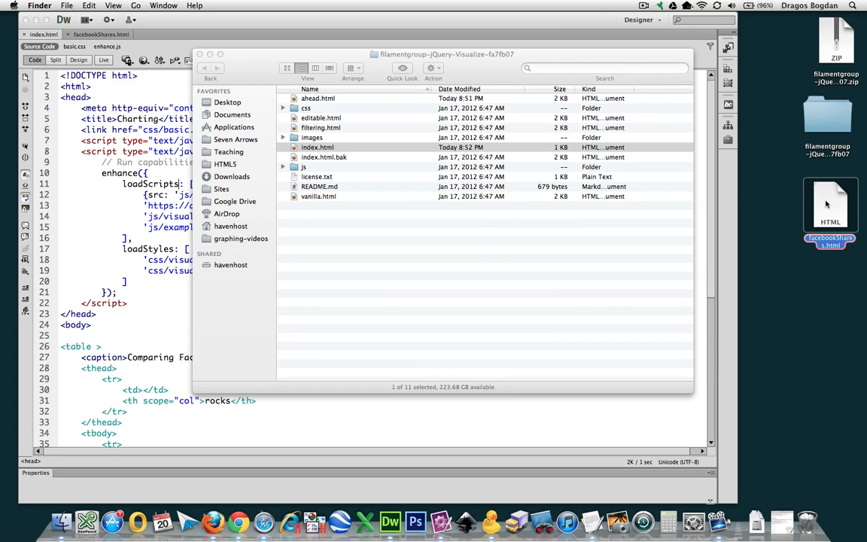
mouse_move(825, 199)
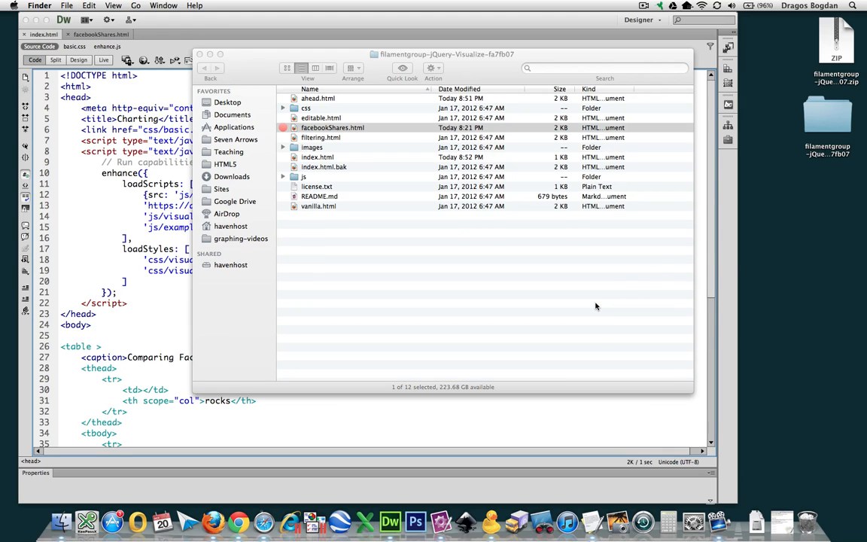
mouse_move(271, 79)
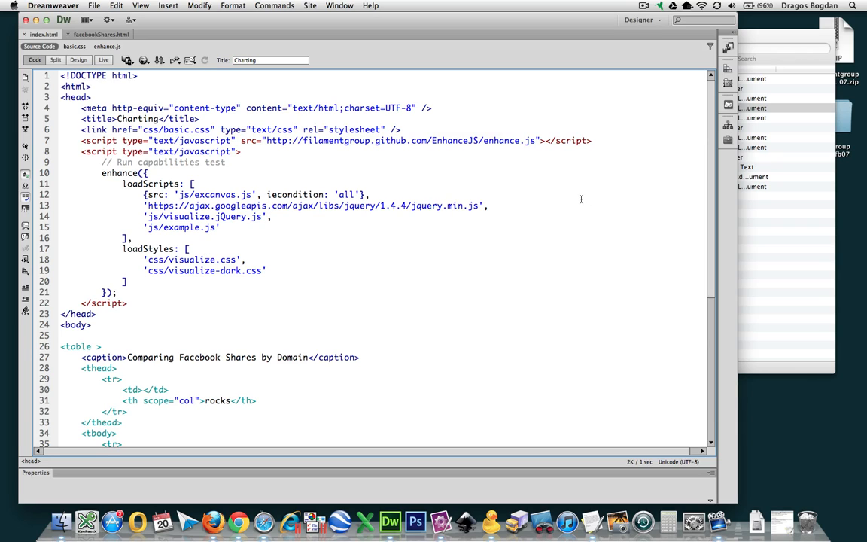
- Mark the visualize.jQuery.js path and the line-7 enhance.js script tag, then go to facebookShares.html
double_click(203, 217)
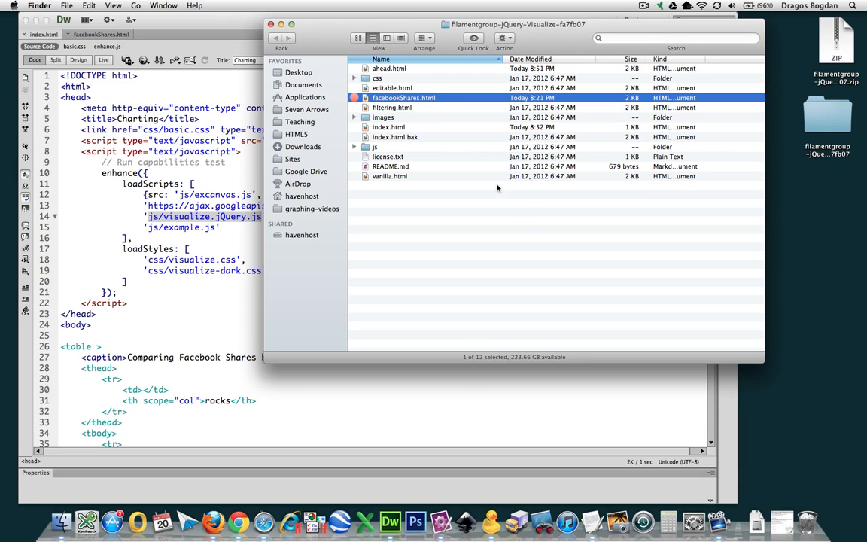
click(389, 127)
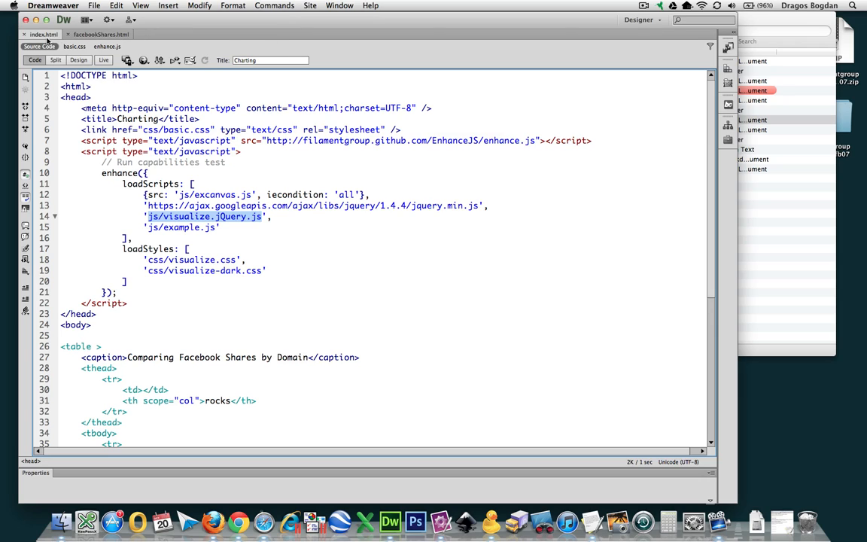
mouse_move(42, 35)
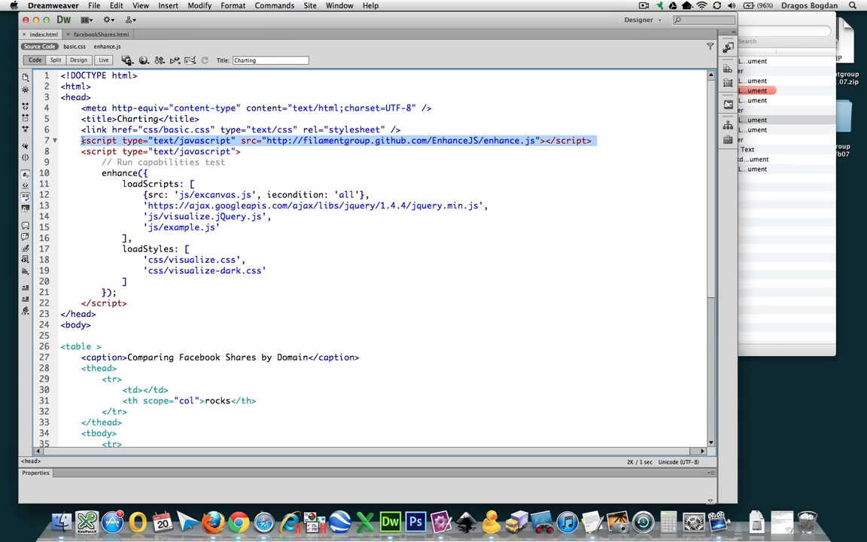
mouse_move(108, 20)
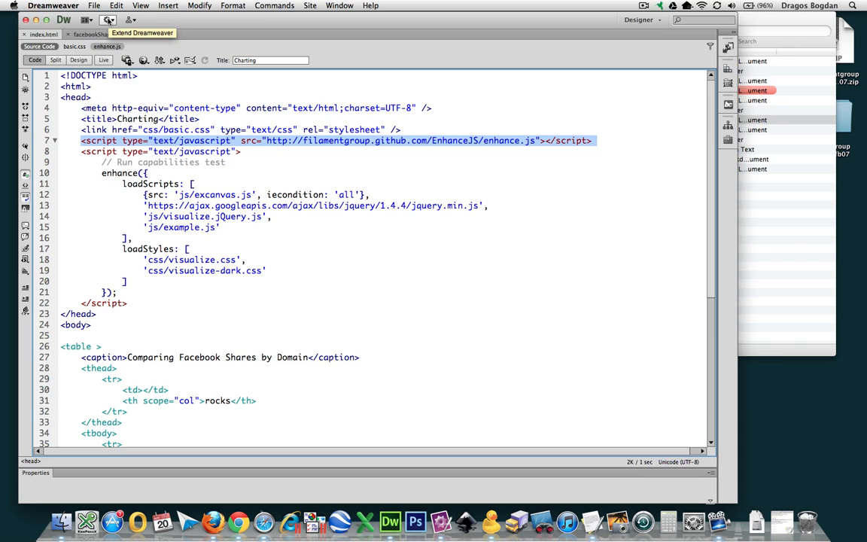
click(90, 33)
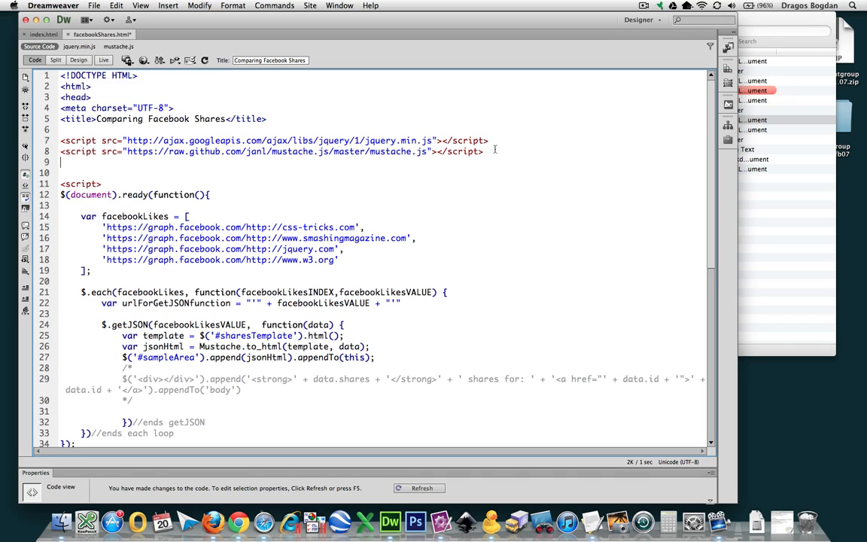
- Add the EnhanceJS enhance.js script tag on line 9 of facebookShares.html and save the page
text(<script type="text/javascript" src="http://filamentgroup.github.com/EnhanceJS/enhance.js"></script>)
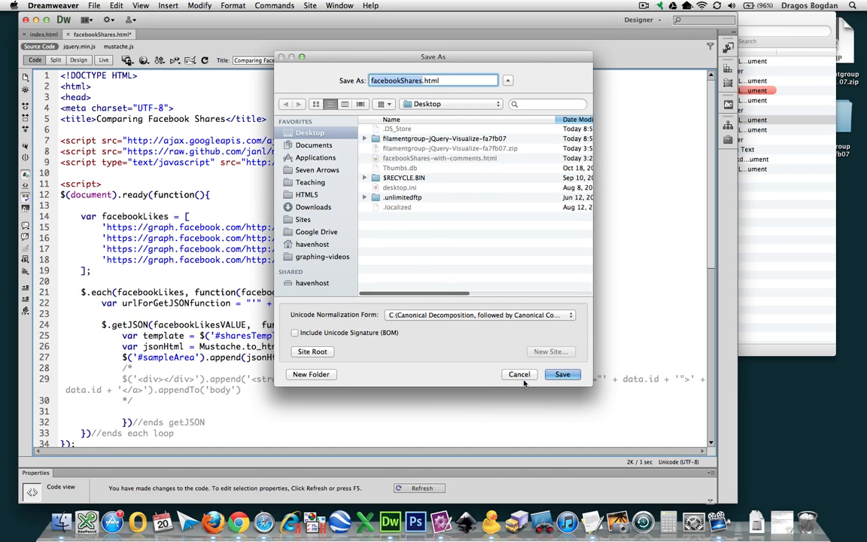
click(562, 373)
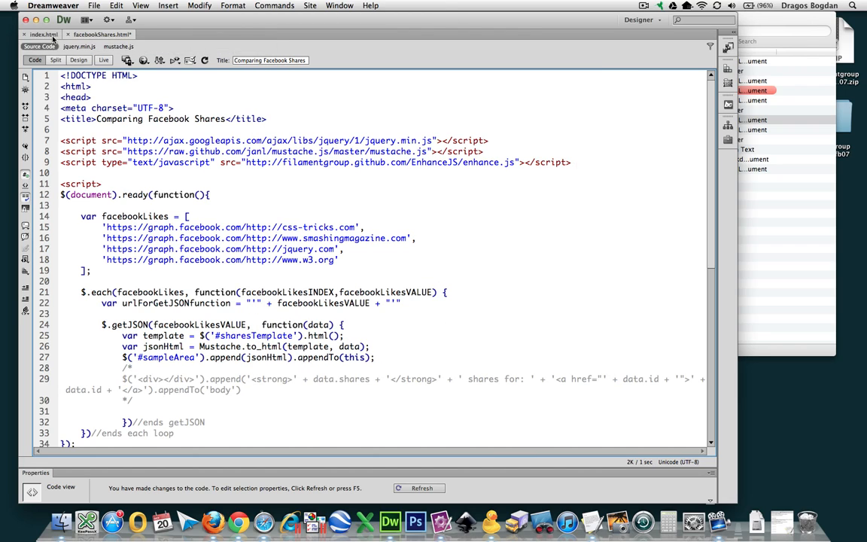
click(42, 34)
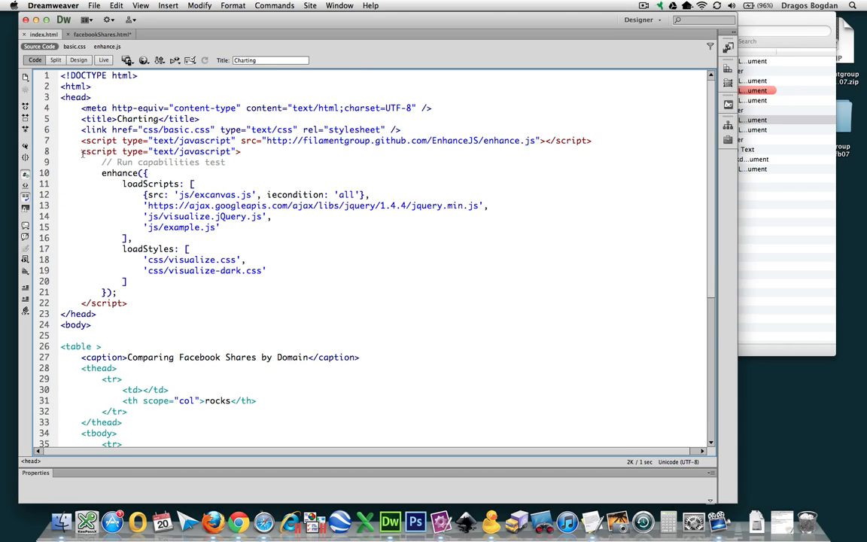
- Copy the inline enhance() script-loading block from index.html for reuse in facebookShares.html
drag(81, 151, 128, 302)
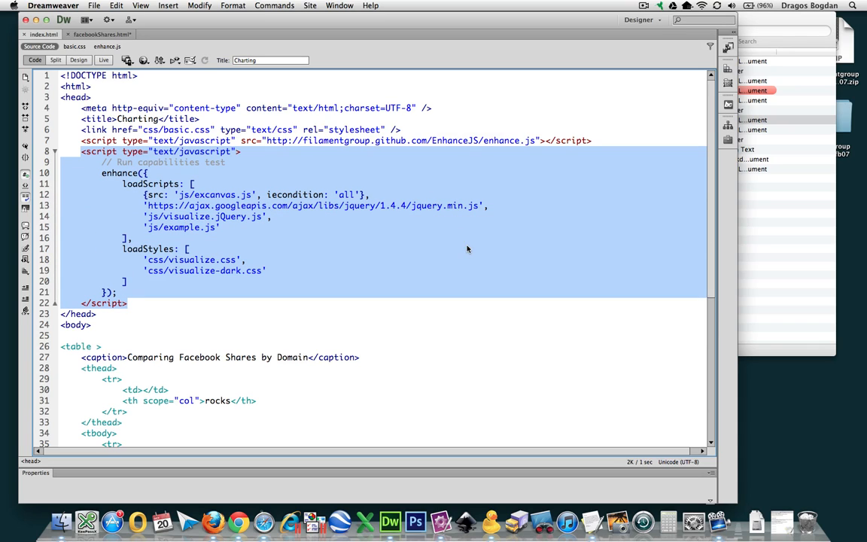
mouse_move(422, 168)
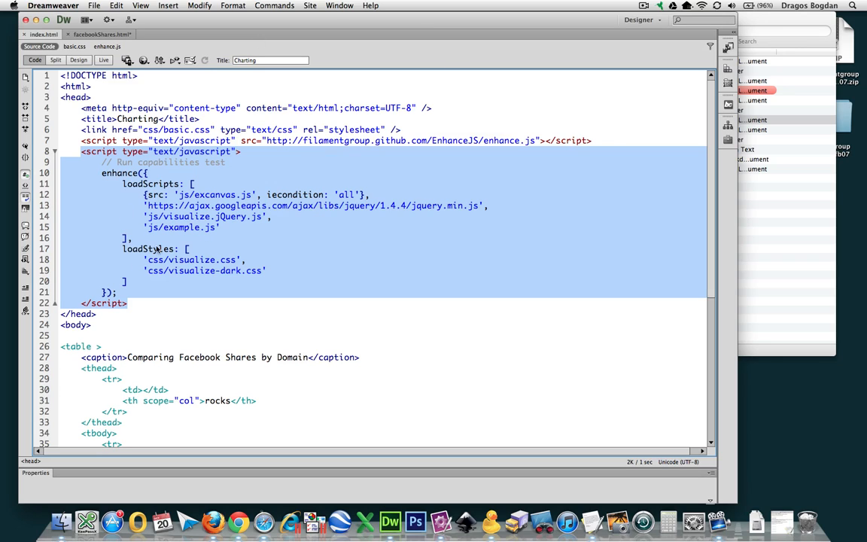
mouse_move(511, 144)
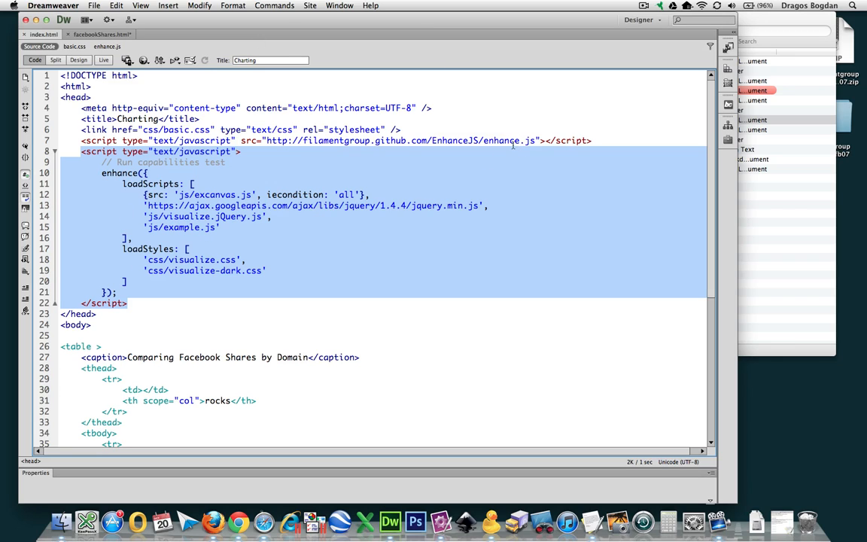
click(113, 173)
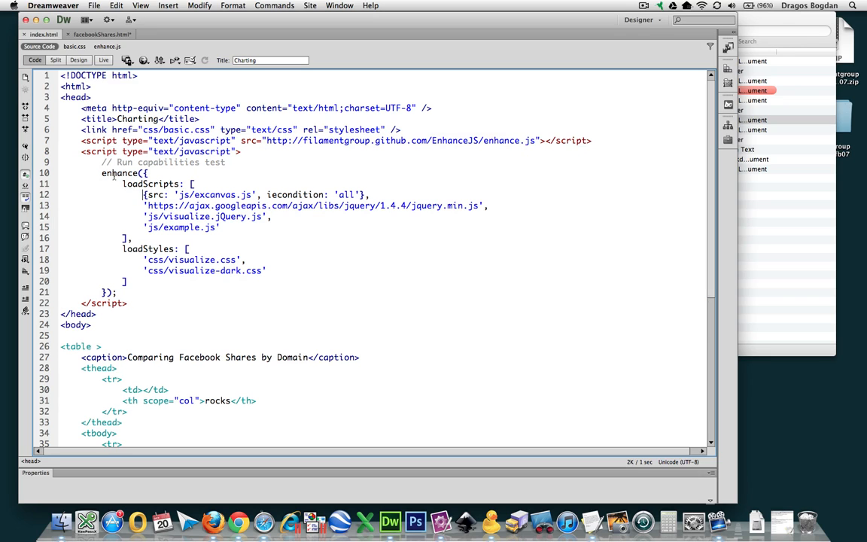
drag(121, 184, 133, 238)
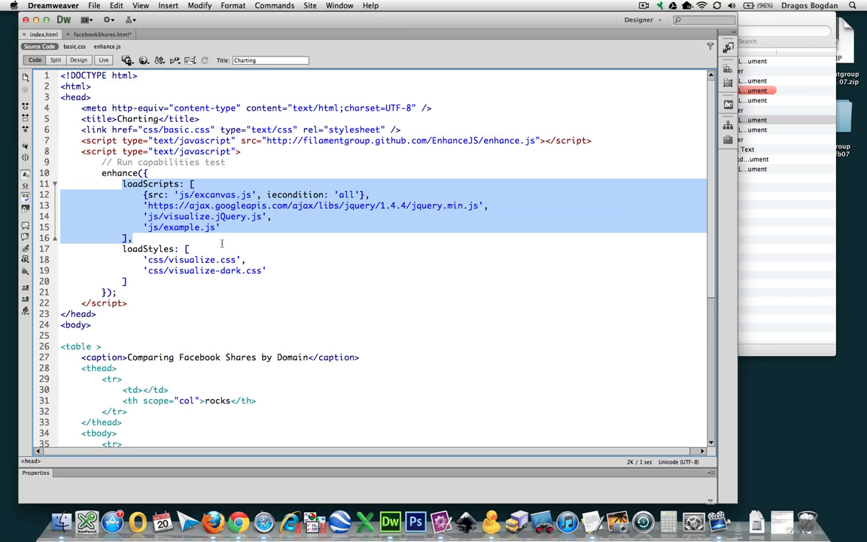
click(268, 281)
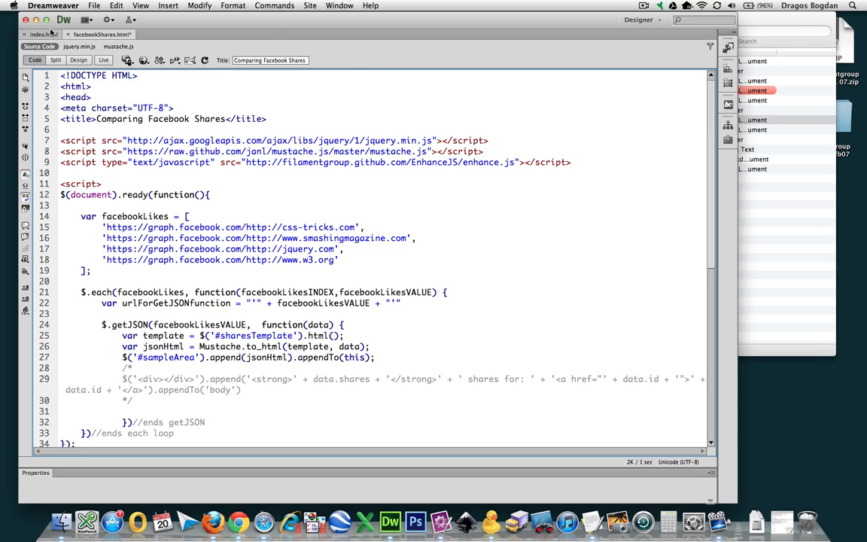
- Paste the enhance() loadScripts/loadStyles block right after the opening script tag and check it over
click(102, 183)
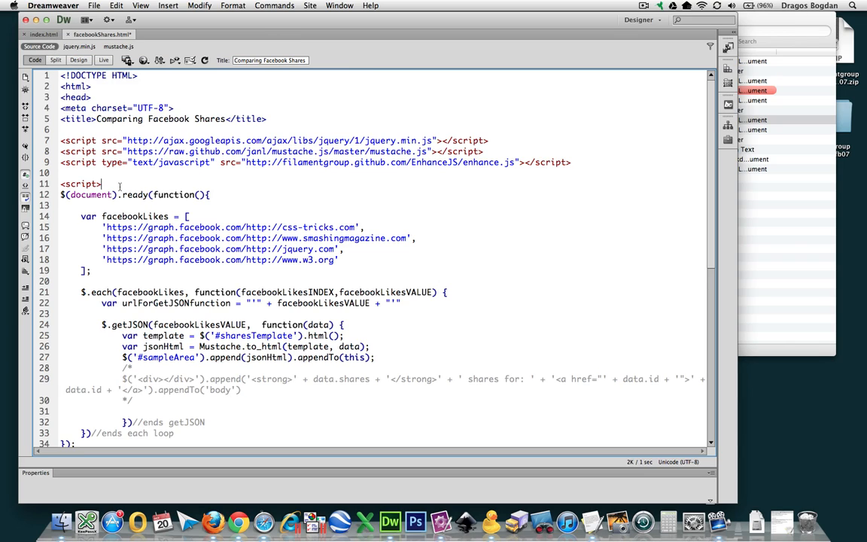
key(enter)
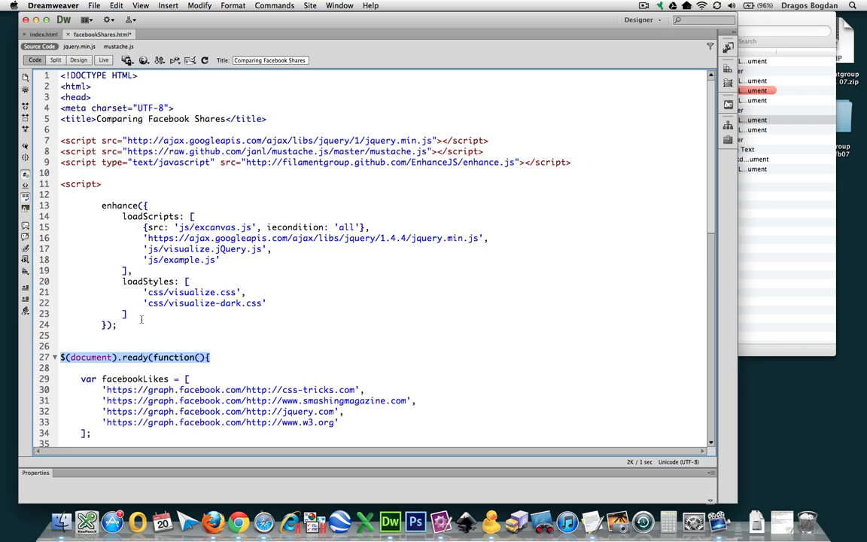
drag(143, 227, 117, 325)
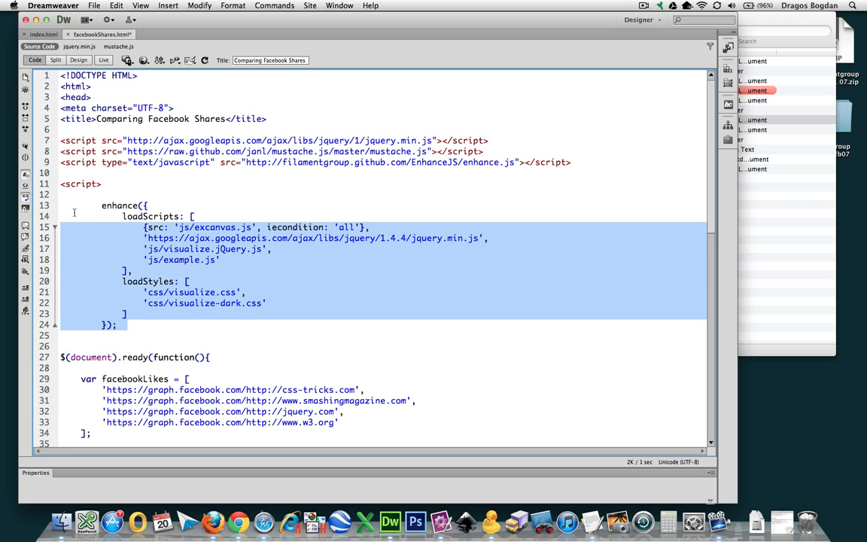
click(145, 225)
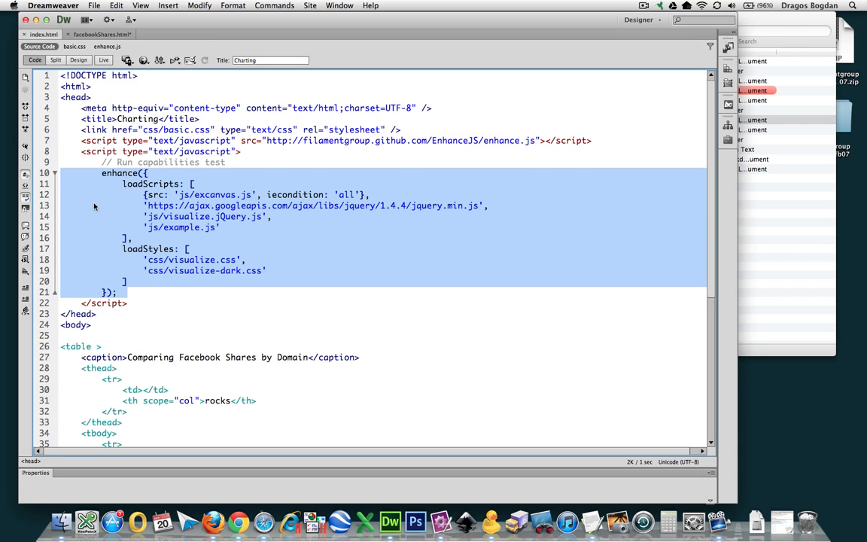
scroll(down, 3)
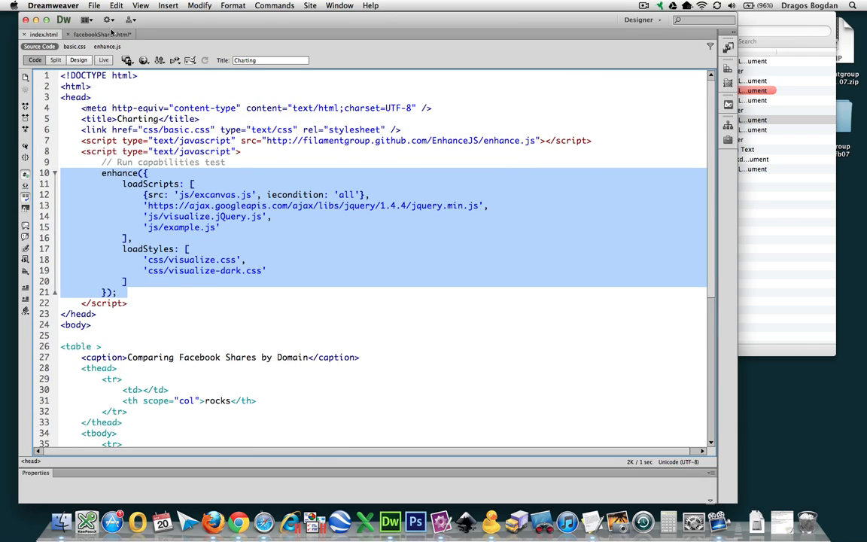
- Save facebookShares.html into the Desktop jQuery Visualize folder, replacing the old copy without updating links
key(cmd+s)
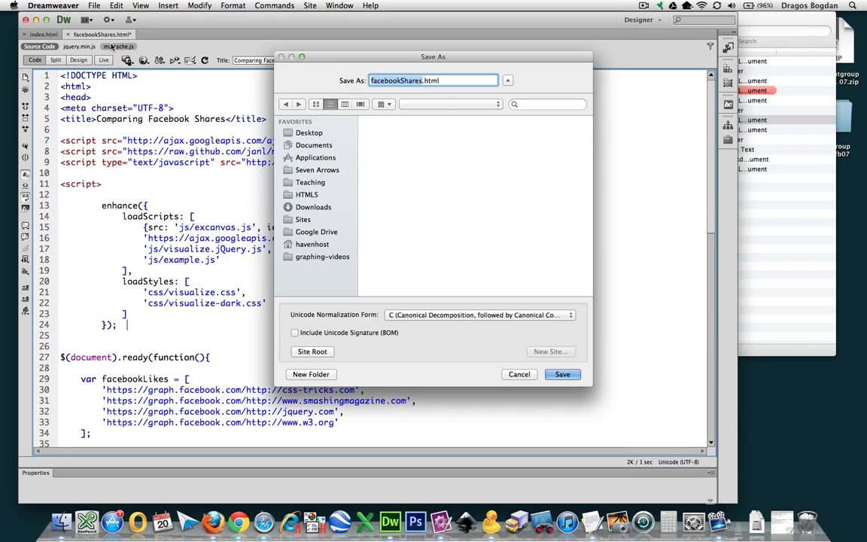
click(308, 132)
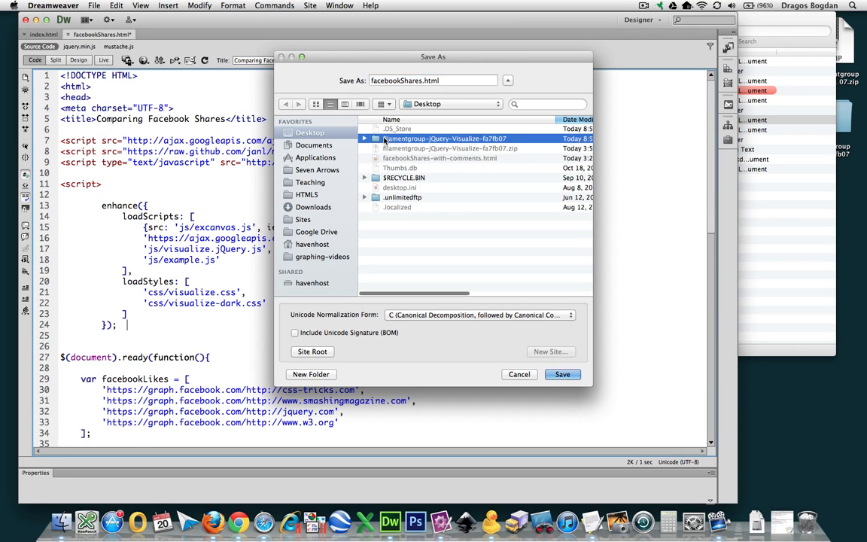
double_click(444, 138)
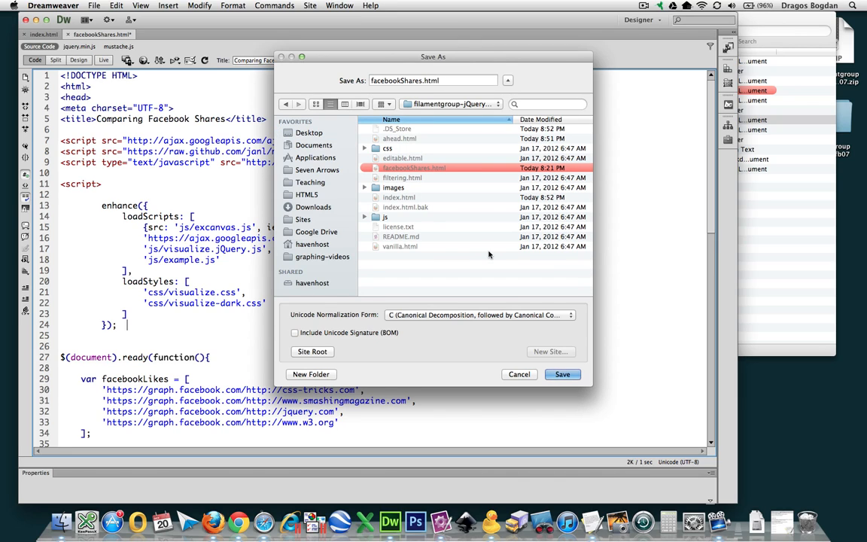
click(562, 373)
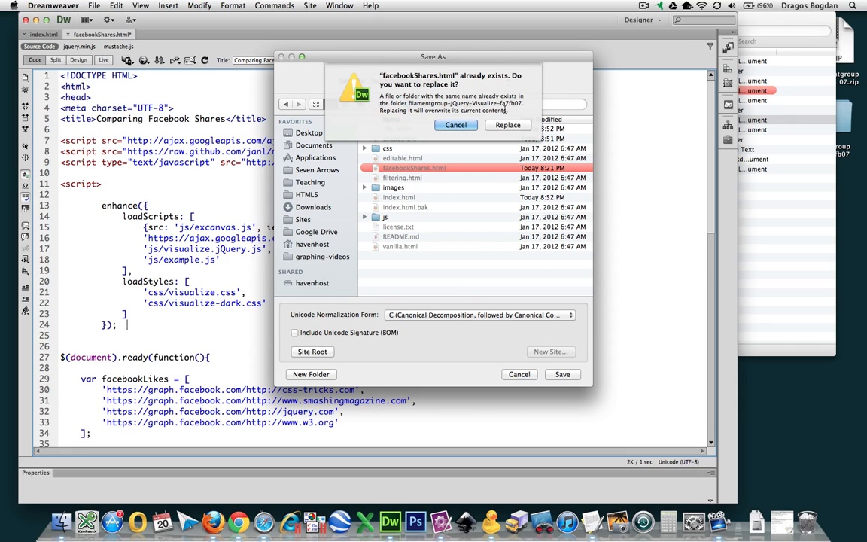
click(507, 125)
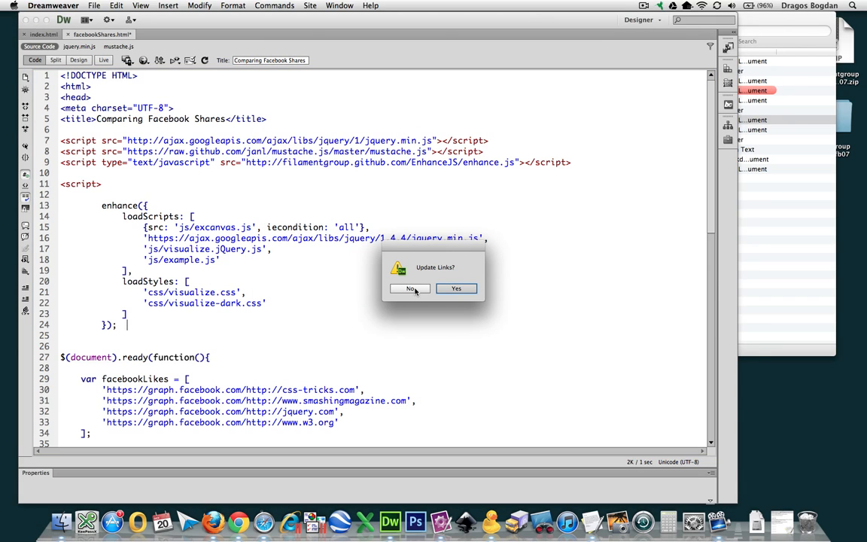
click(409, 289)
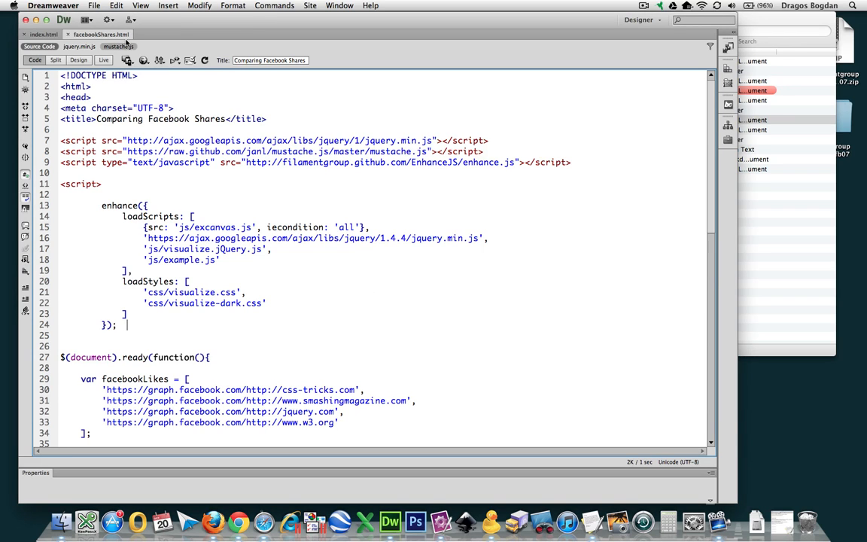
- Preview the page in Firefox, showing the 'Comparing Facebook Shares by Domain' chart panels
click(128, 60)
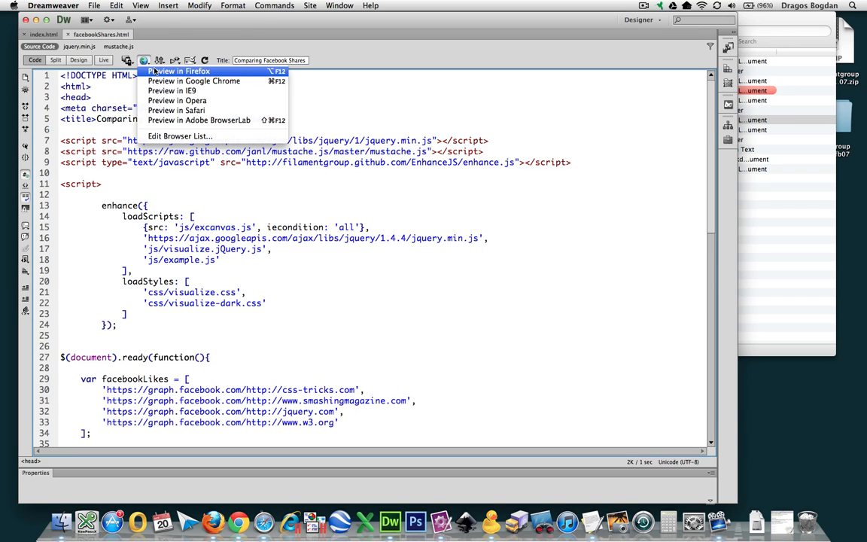
click(177, 71)
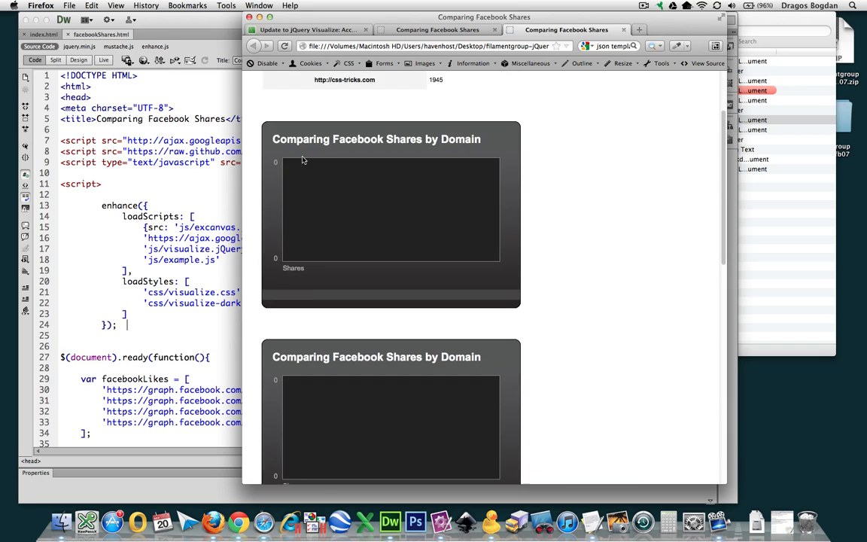
scroll(down, 3)
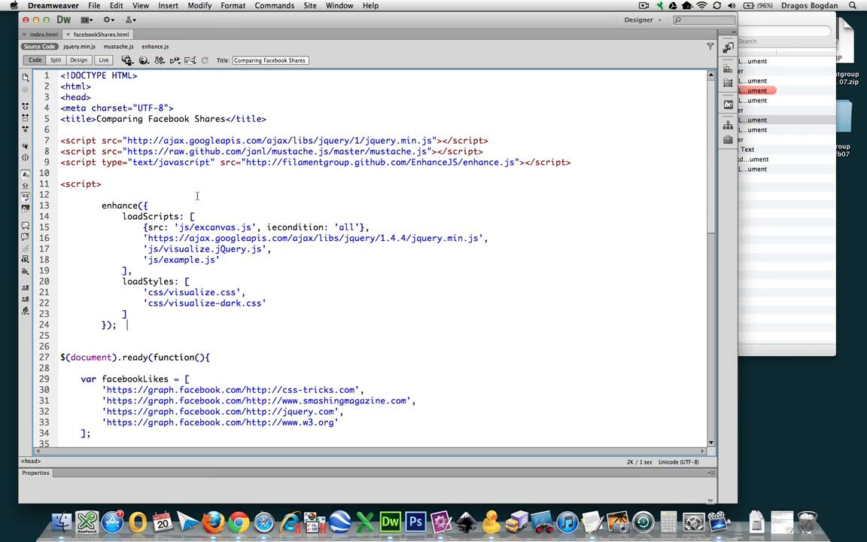
mouse_move(187, 185)
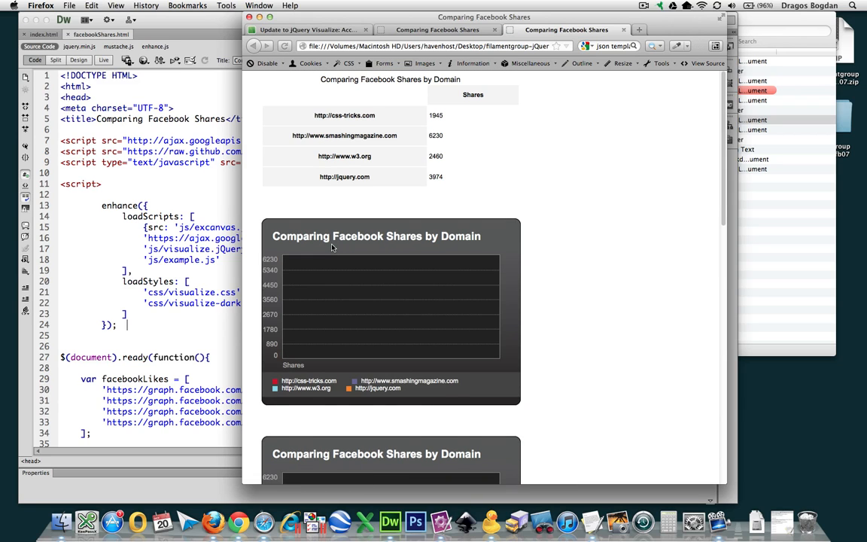
- Scroll the Firefox preview down past the shares table to the bar and pie charts
scroll(down, 3)
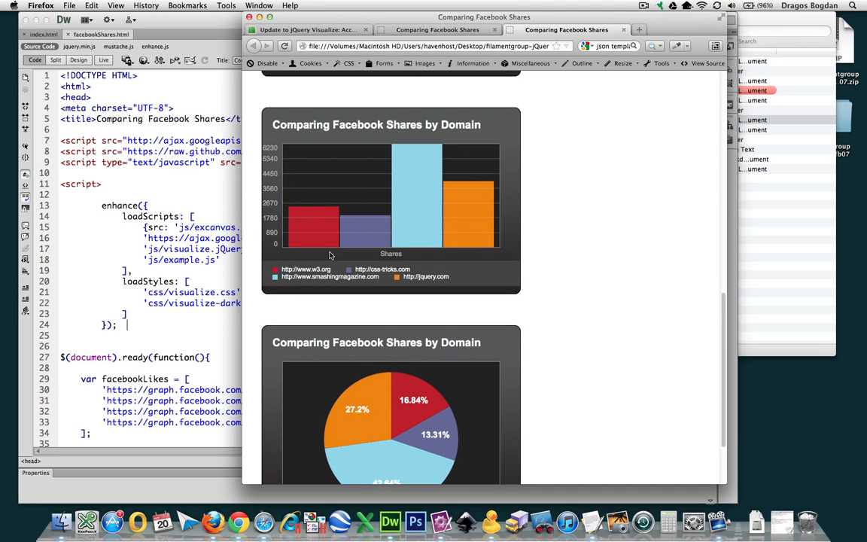
mouse_move(239, 220)
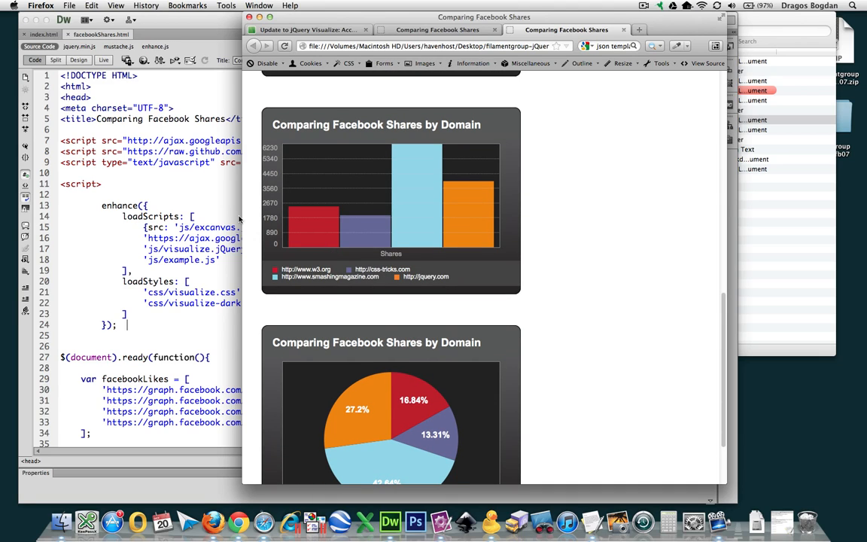
mouse_move(328, 249)
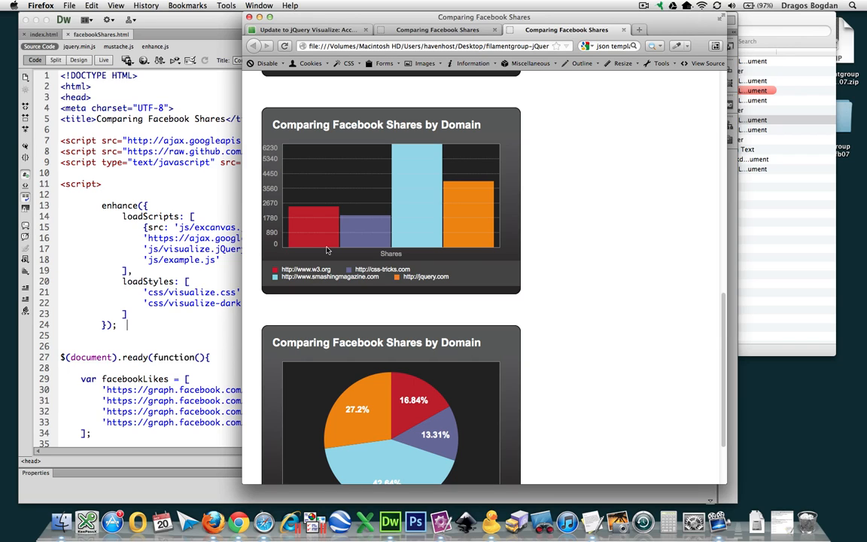
mouse_move(363, 201)
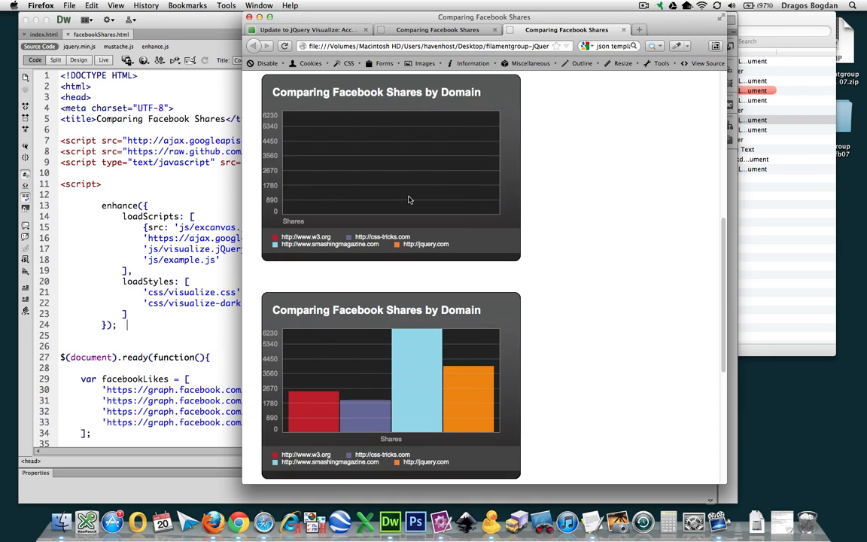
scroll(down, 3)
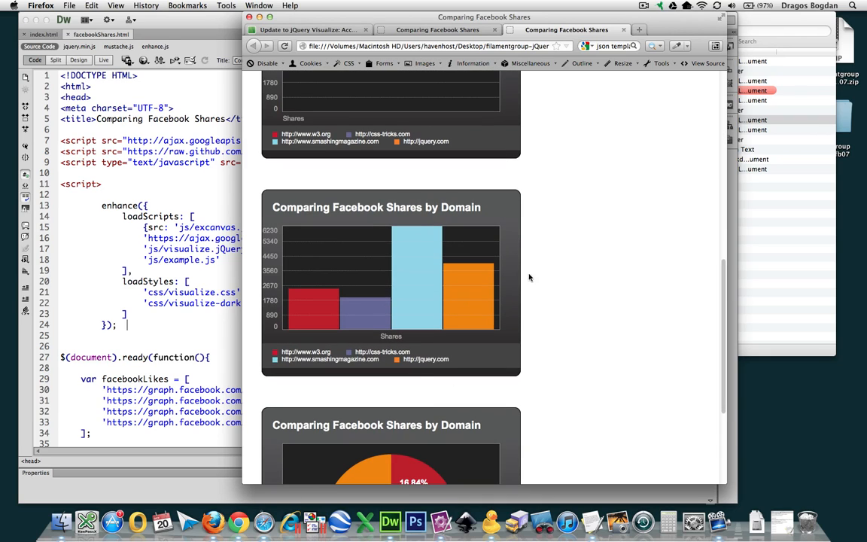
mouse_move(272, 204)
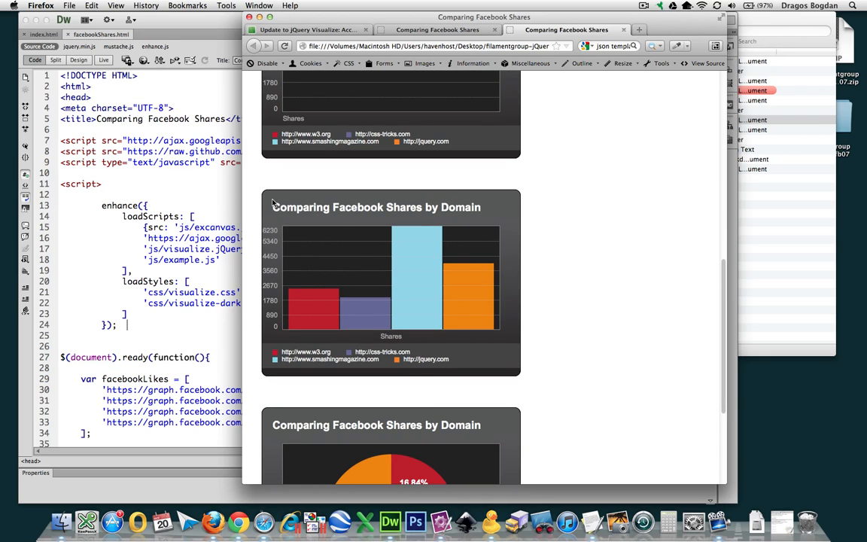